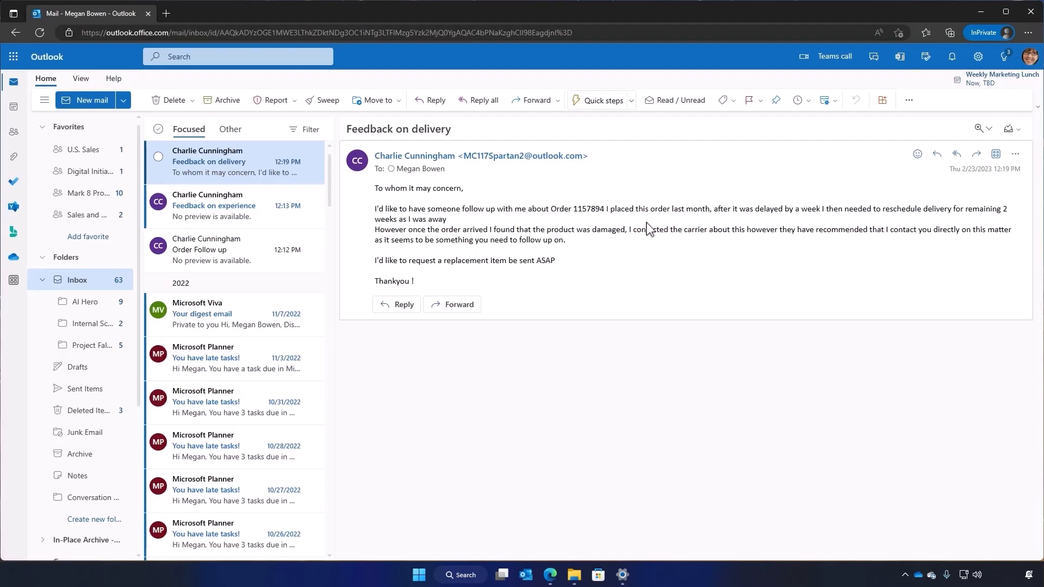
pyautogui.moveTo(457, 225)
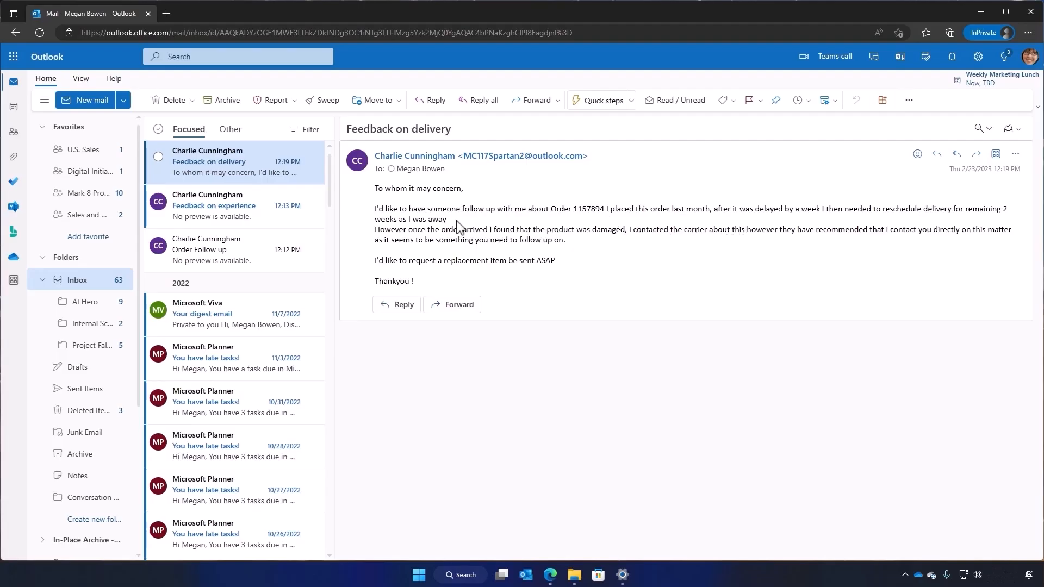
pyautogui.moveTo(405, 230)
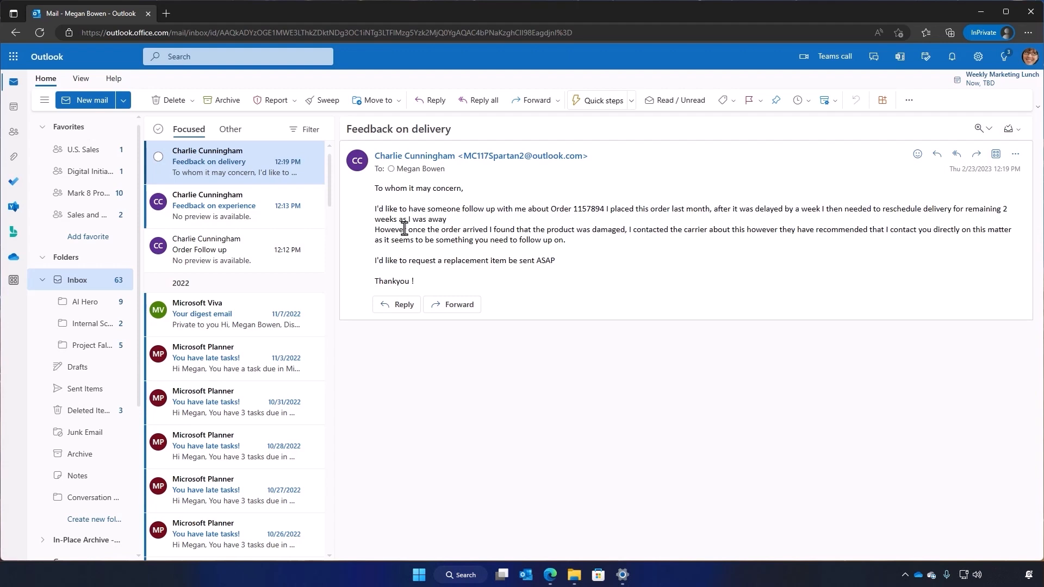
pyautogui.moveTo(569, 245)
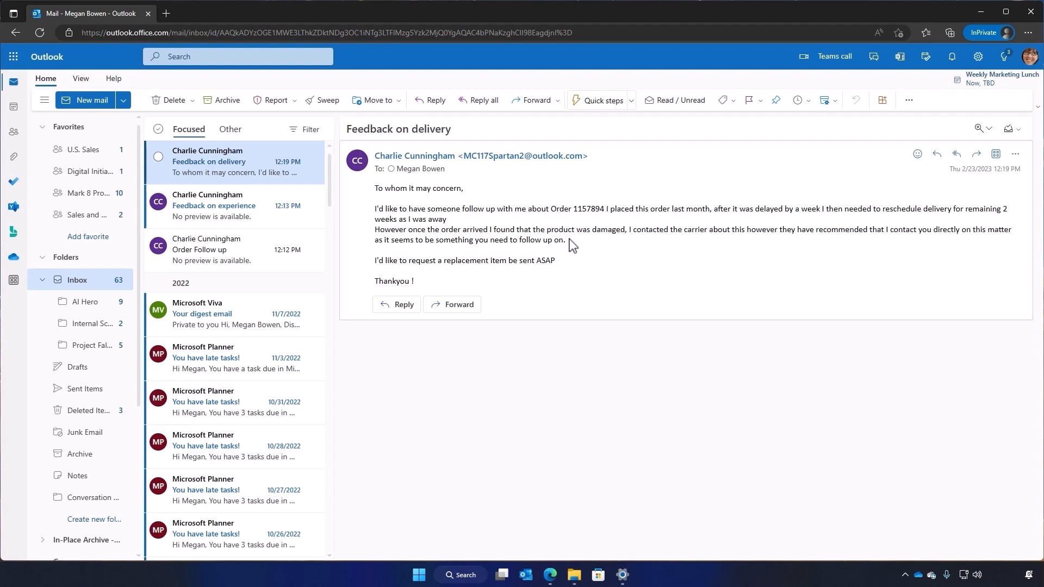
pyautogui.moveTo(566, 257)
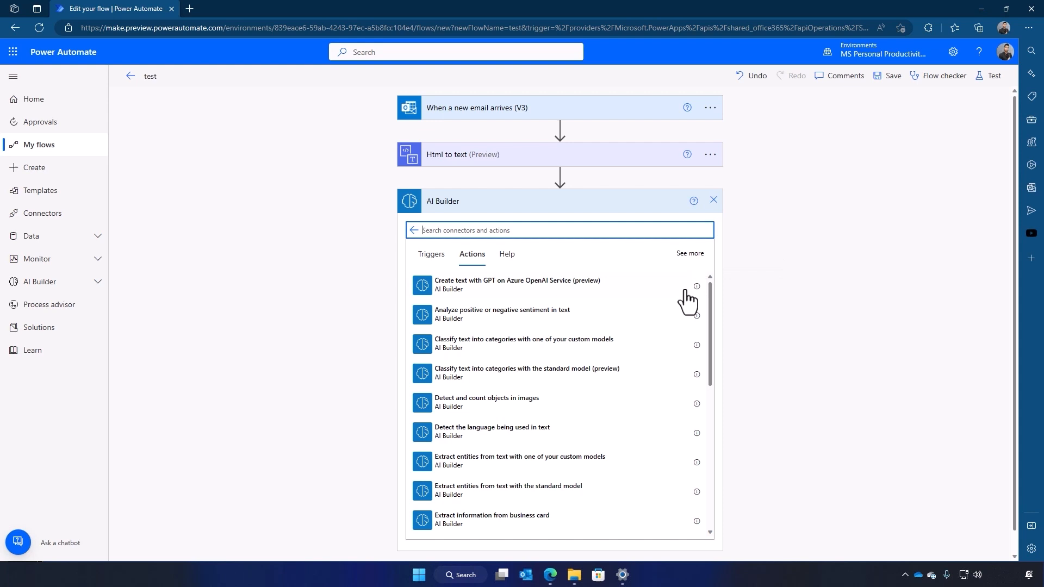
# Add the 'Create text with GPT on Azure OpenAI Service (preview)' action after the Html to text step
pyautogui.click(517, 284)
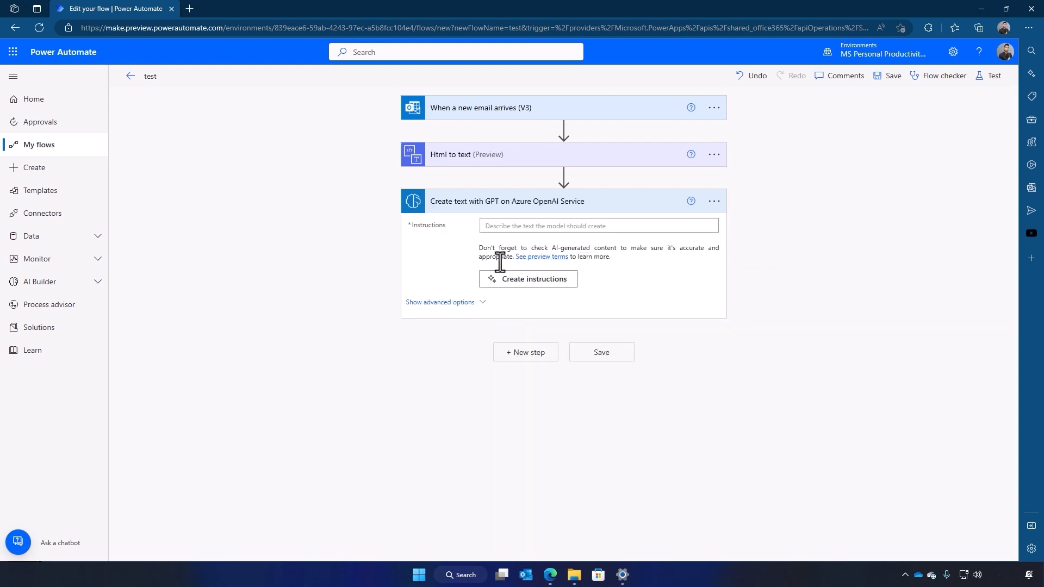
pyautogui.moveTo(557, 295)
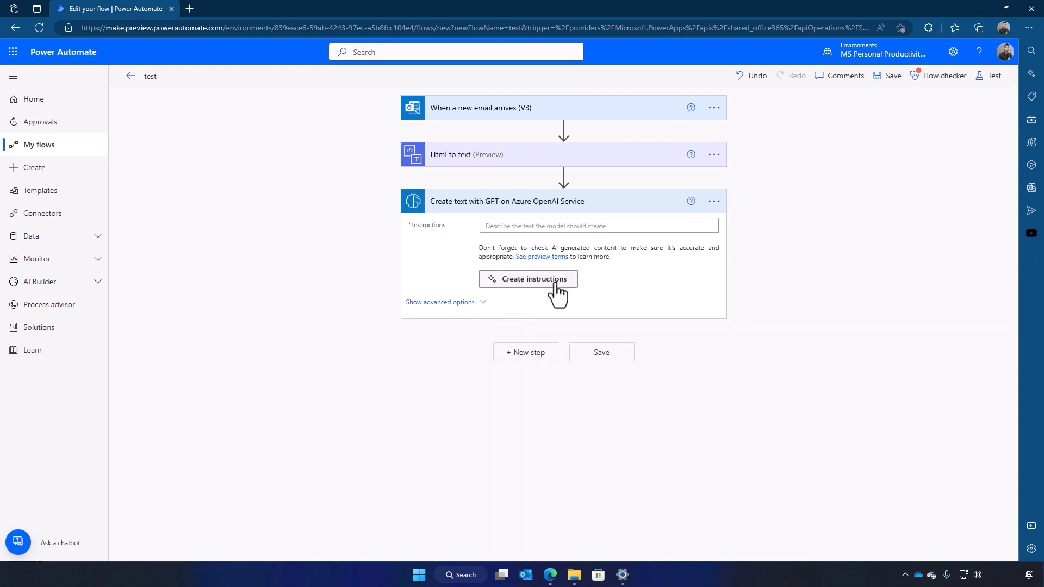
# Browse the example prompts in the instruction helper, then start a blank custom instruction
pyautogui.click(529, 279)
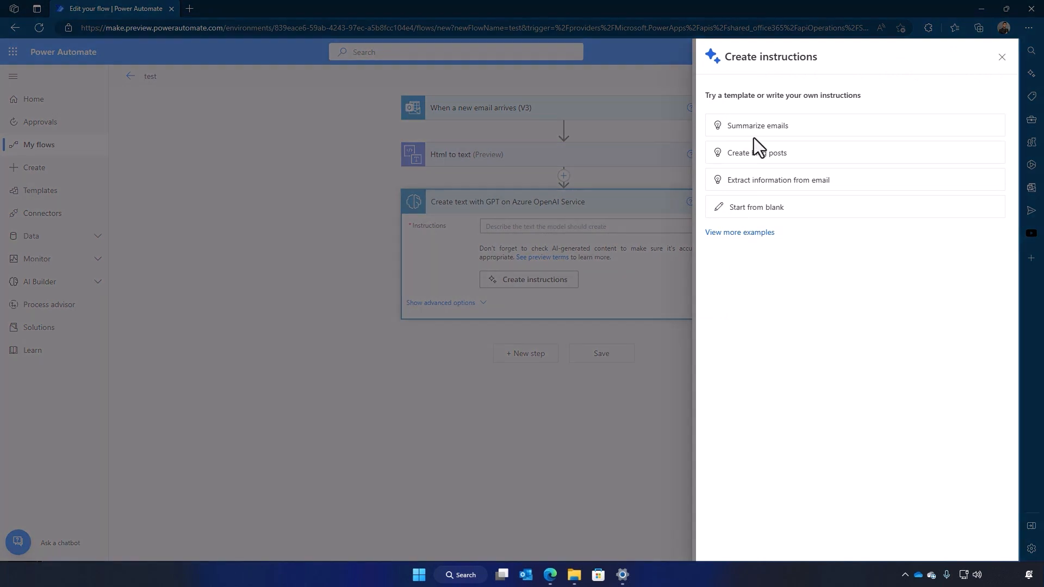
pyautogui.moveTo(764, 207)
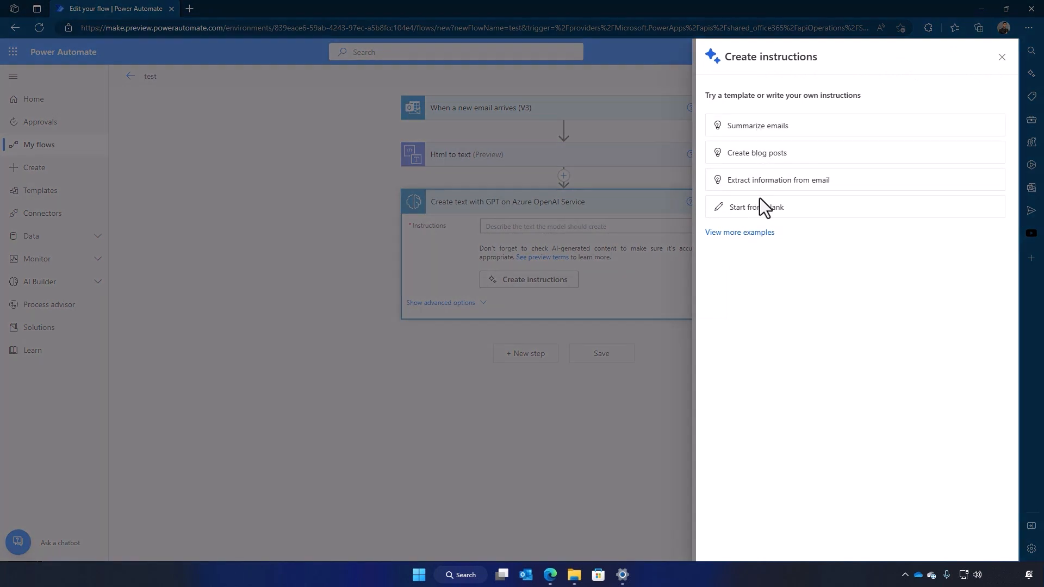
pyautogui.click(740, 231)
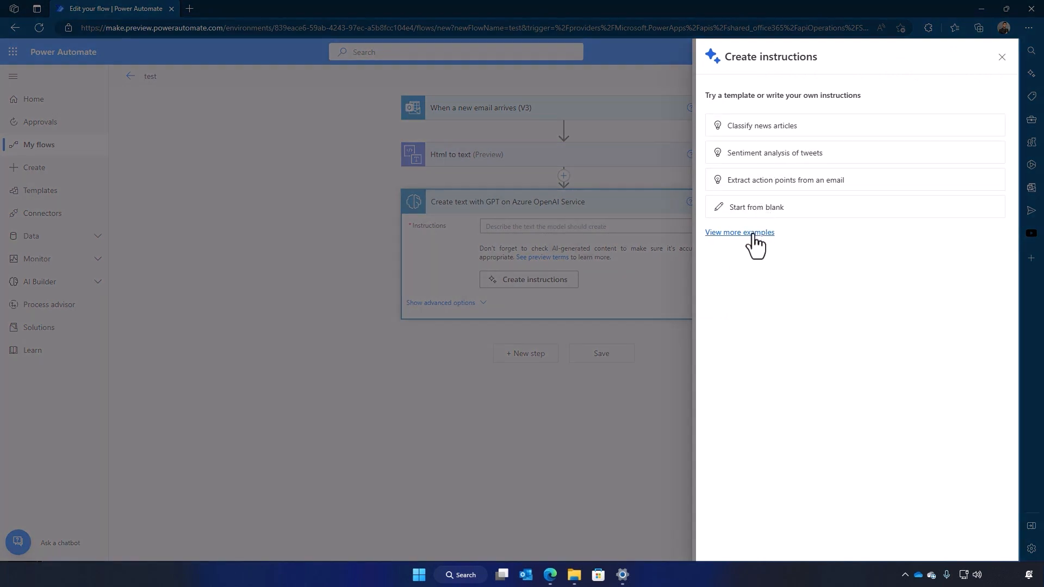
pyautogui.click(740, 233)
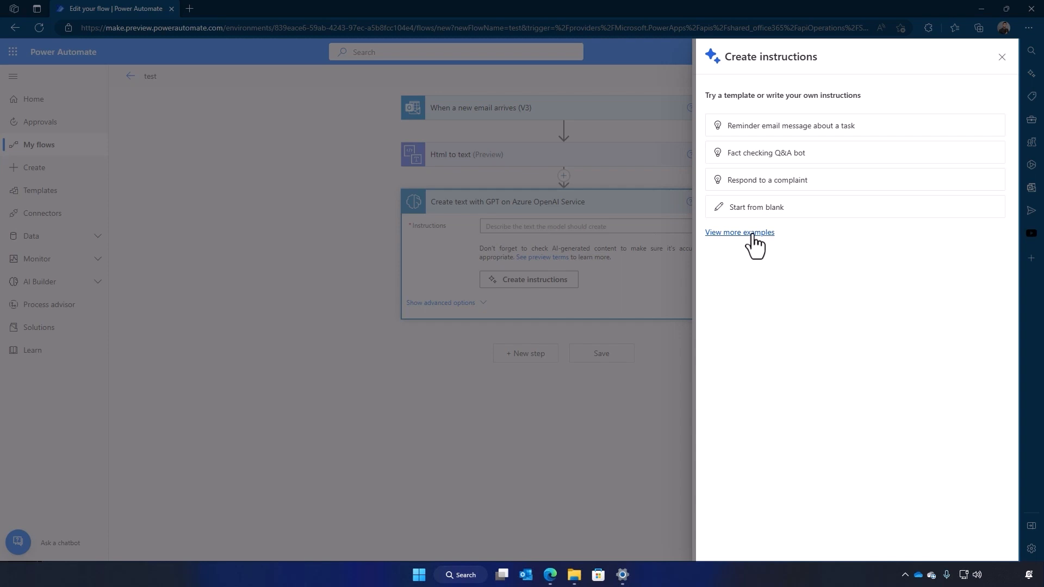
pyautogui.click(740, 233)
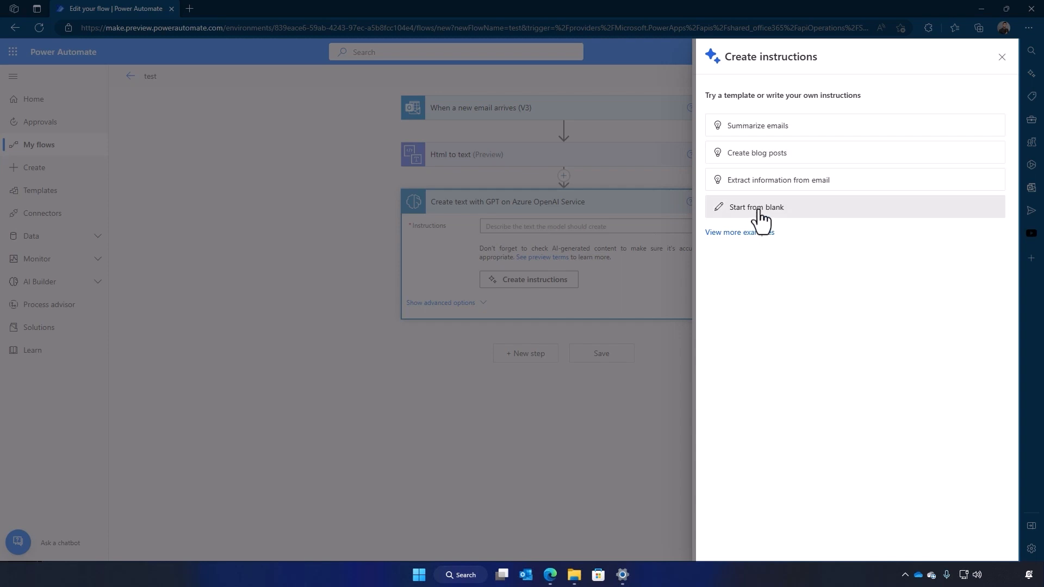
pyautogui.click(757, 207)
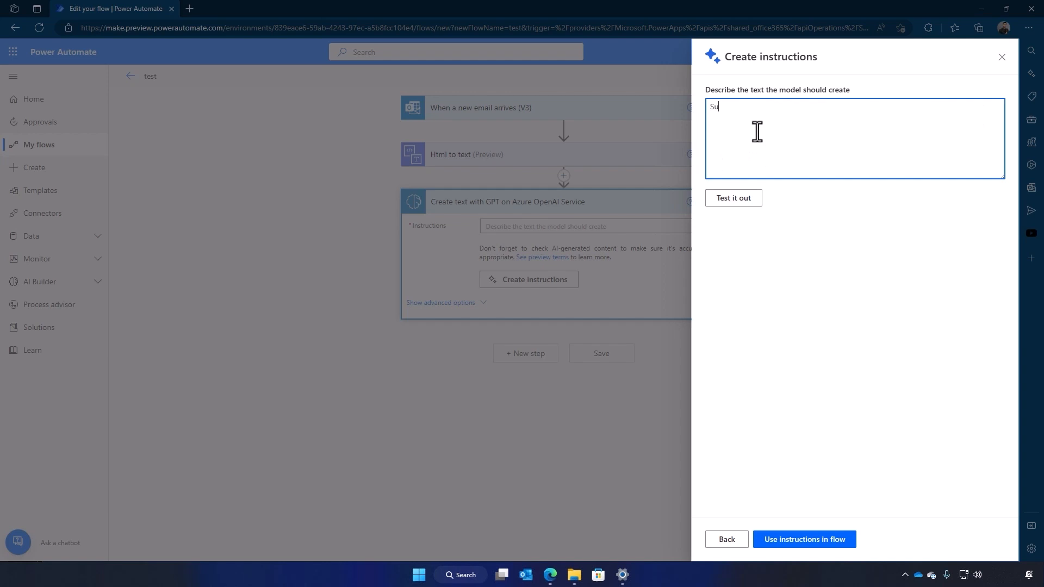
# Enter the 'Summarize and classify' prompt with the sample email and test it on the damaged-order complaint
pyautogui.write('Summarize and classify content from customer emails in less t')
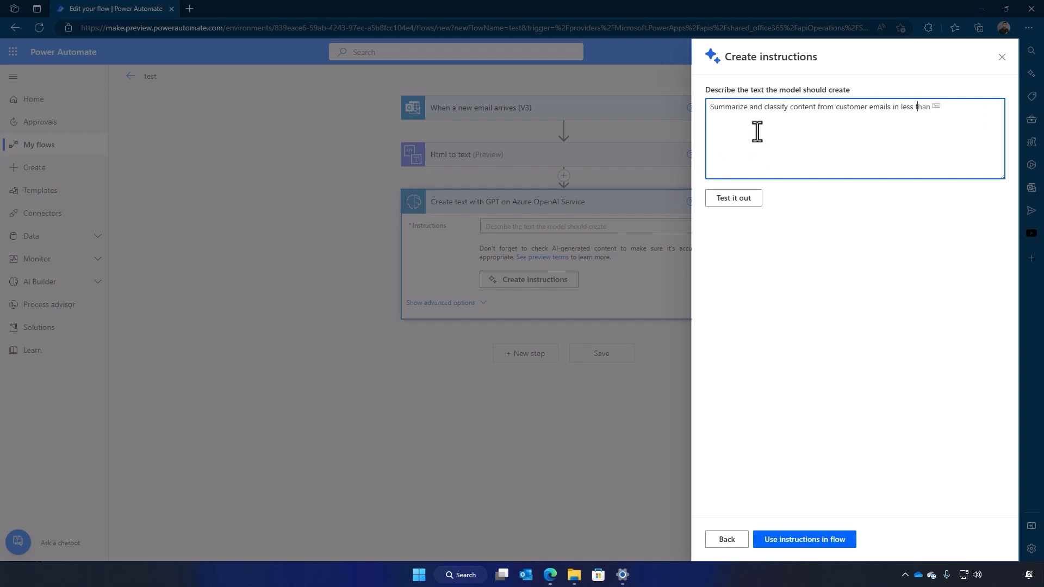
pyautogui.click(220, 13)
pyautogui.write(' 2 paragraphs')
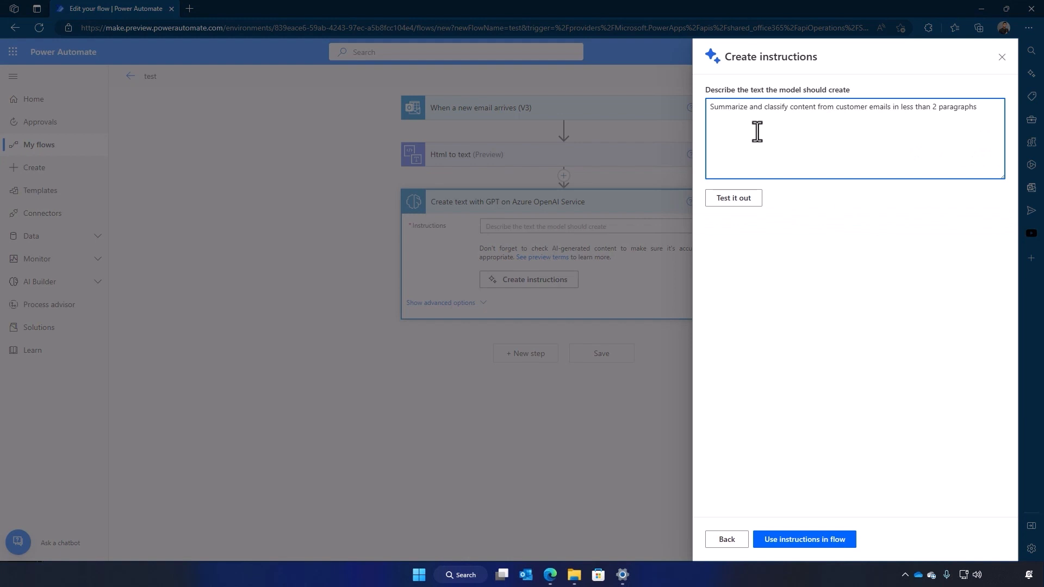
pyautogui.click(732, 198)
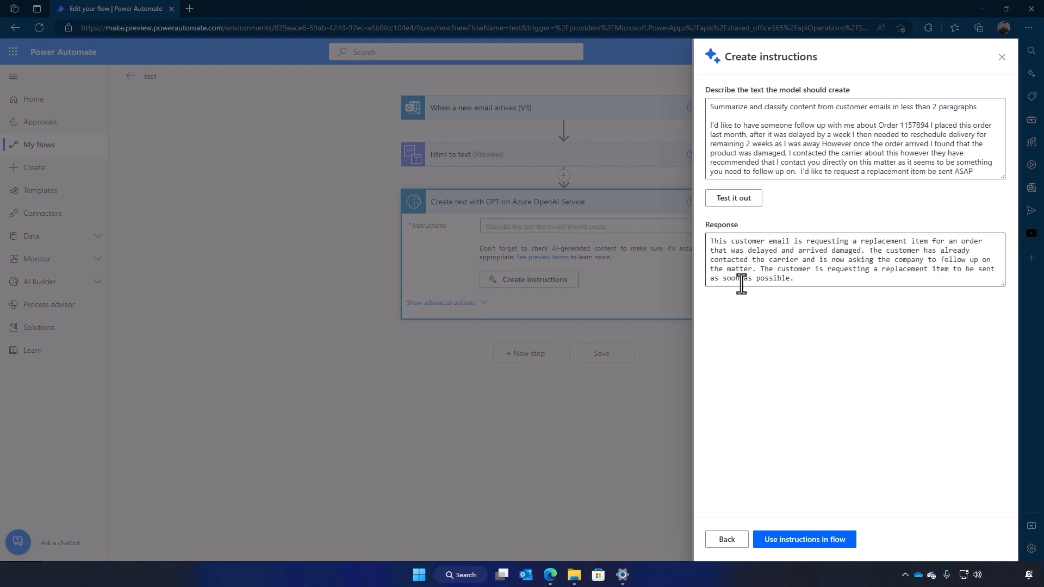
# Apply the tested instructions to the GPT step and add a Teams 'Post message in a chat or channel' step
pyautogui.click(803, 540)
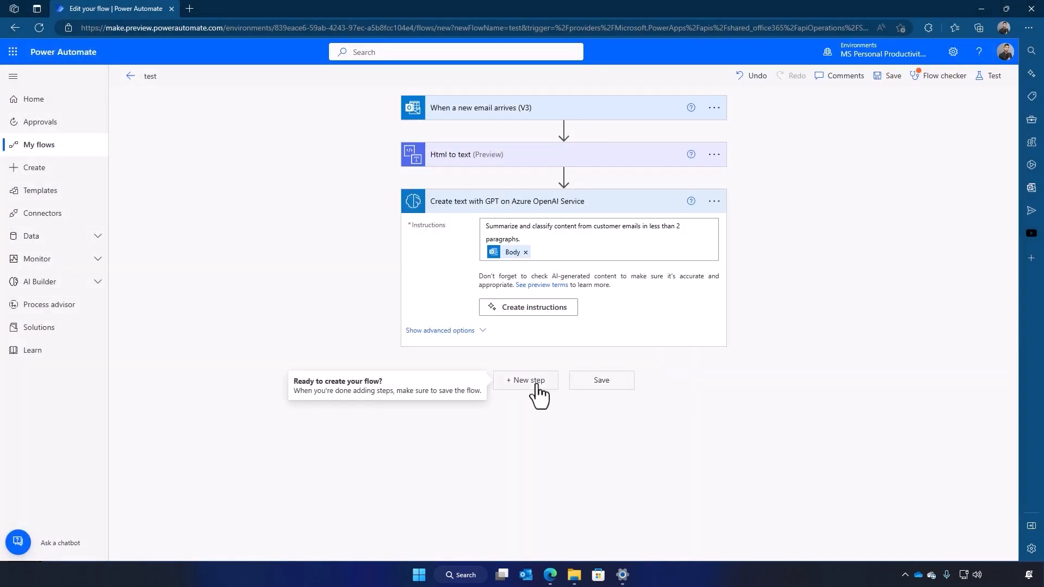
pyautogui.click(524, 381)
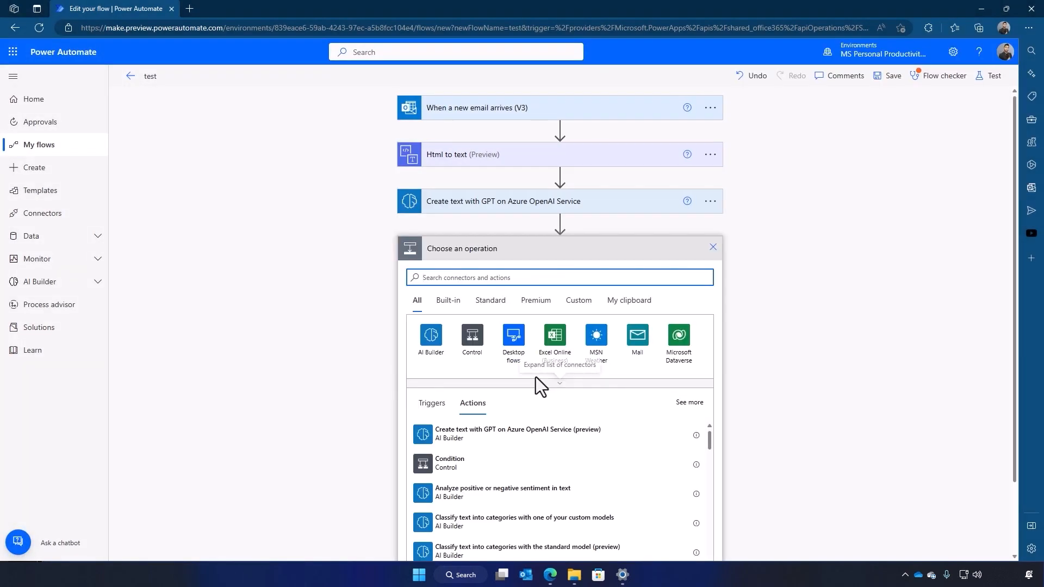
pyautogui.write('Teams')
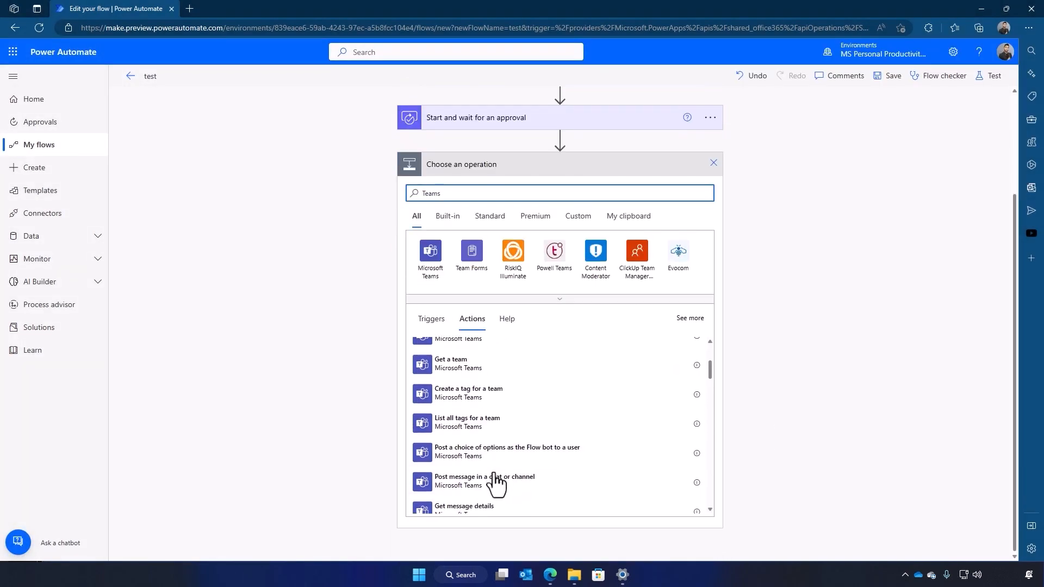
pyautogui.click(484, 480)
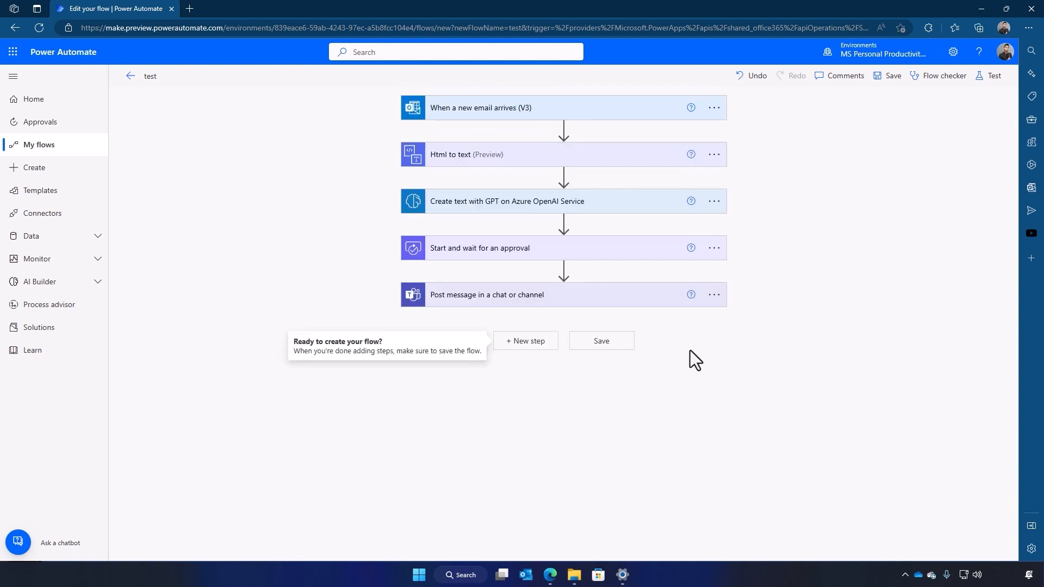
pyautogui.moveTo(601, 371)
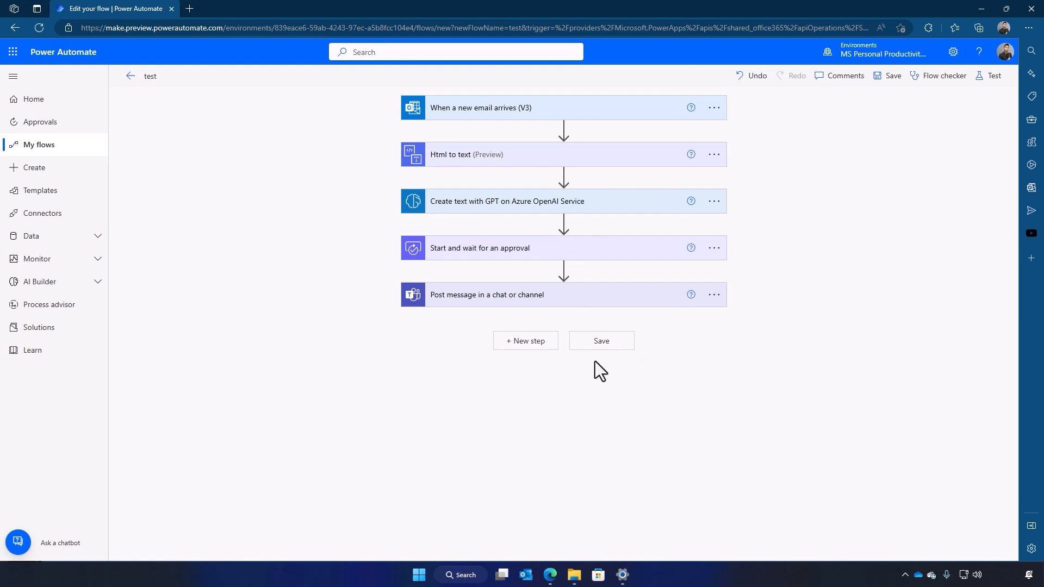
# Save the flow 'test' with all five steps from email trigger to Teams message
pyautogui.click(600, 340)
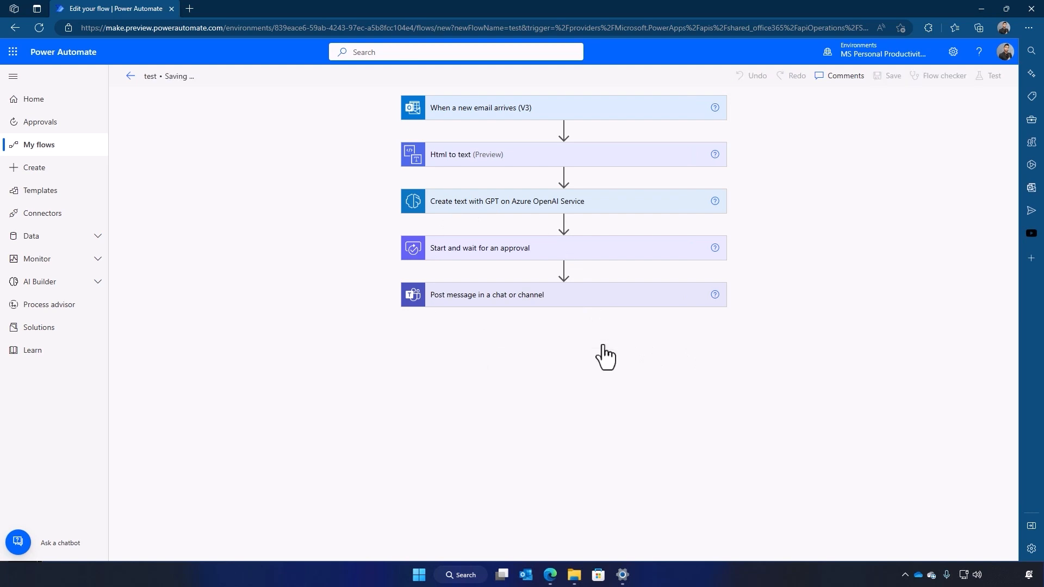